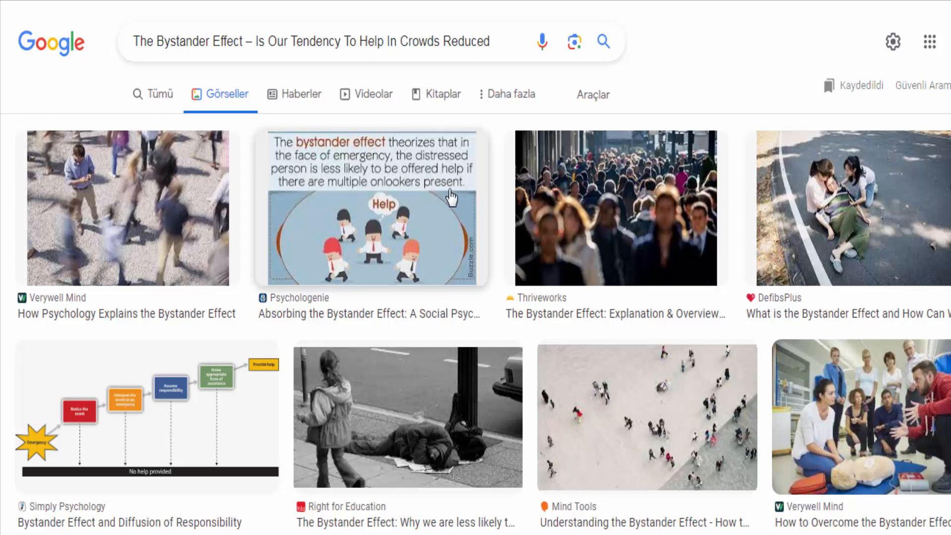
Preview the Psychologenie bystander-effect illustration and scroll further through the image results.
{"action": "left_click", "coordinate": [371, 208]}
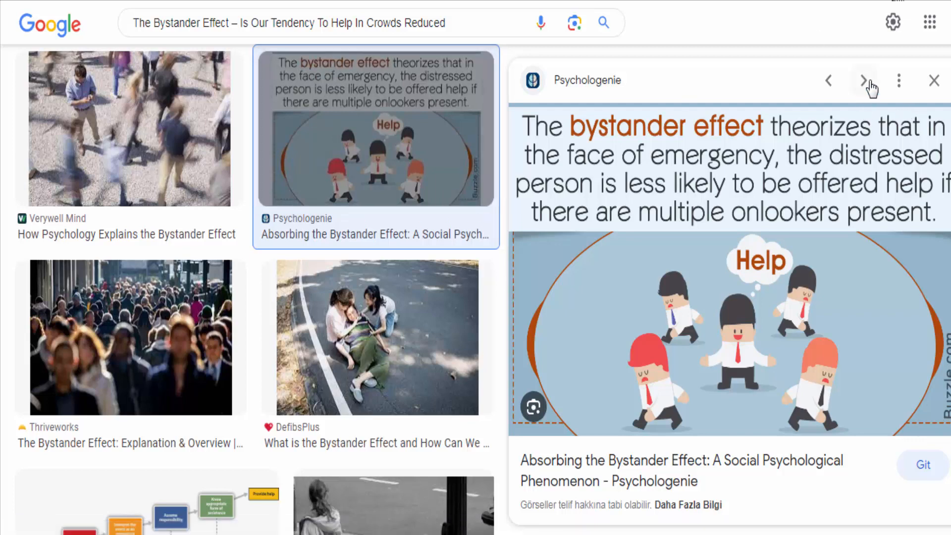
{"action": "left_click", "coordinate": [863, 80]}
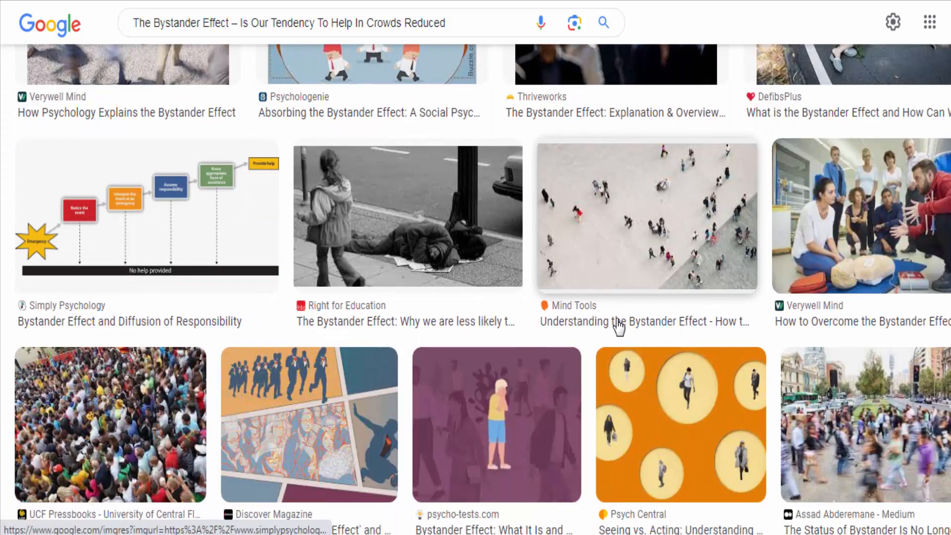
{"action": "scroll", "scroll_direction": "down", "scroll_amount": 3}
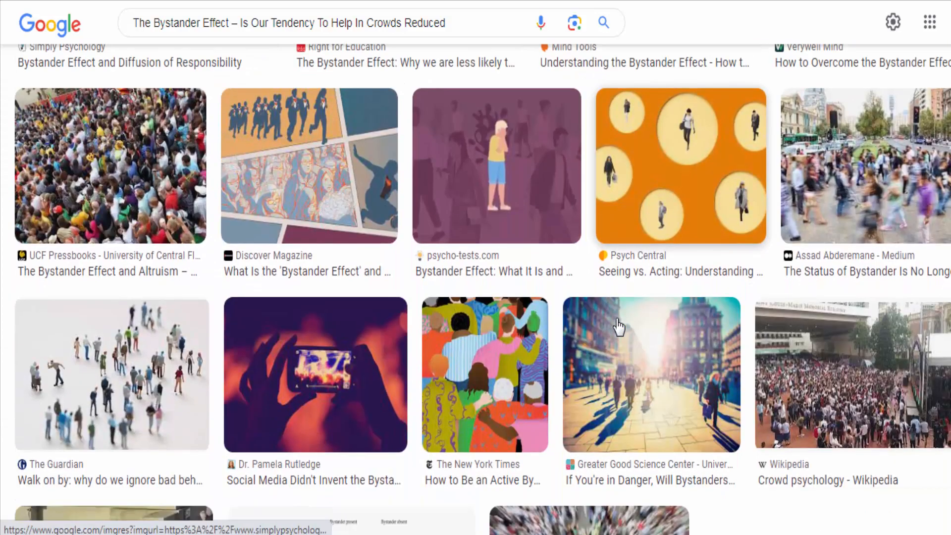
{"action": "scroll", "scroll_direction": "down", "scroll_amount": 3}
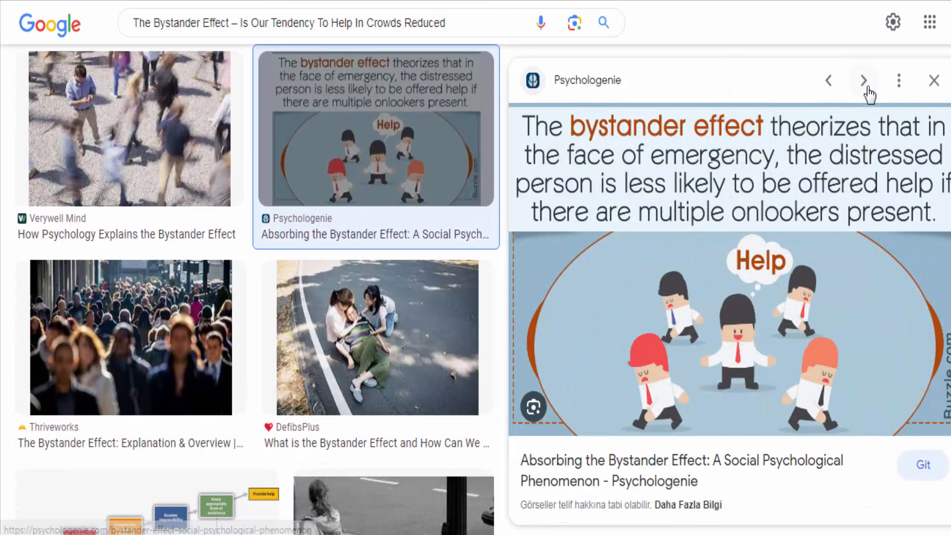
Step to the Simply Psychology diagram, then preview the Stages of Bystander Intervention diagram.
{"action": "left_click", "coordinate": [862, 80]}
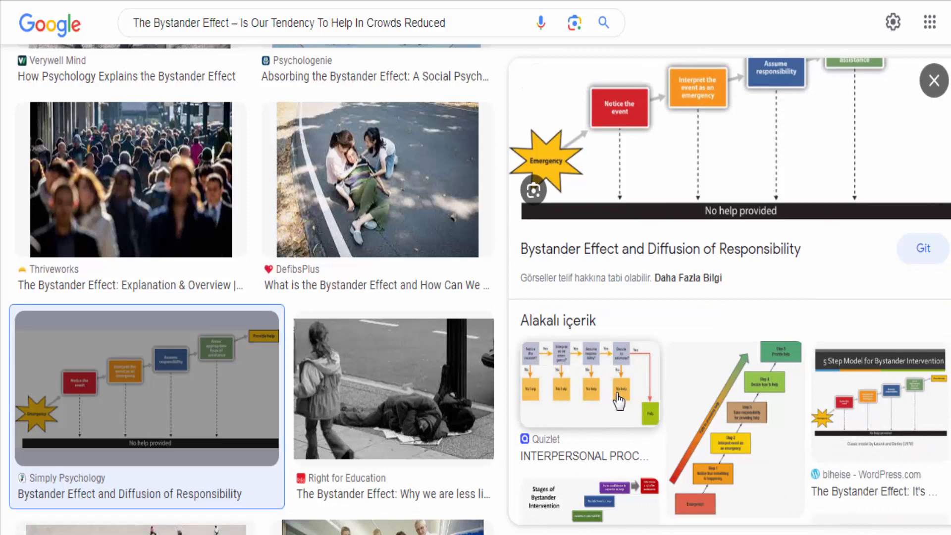
{"action": "scroll", "scroll_direction": "down", "scroll_amount": 3}
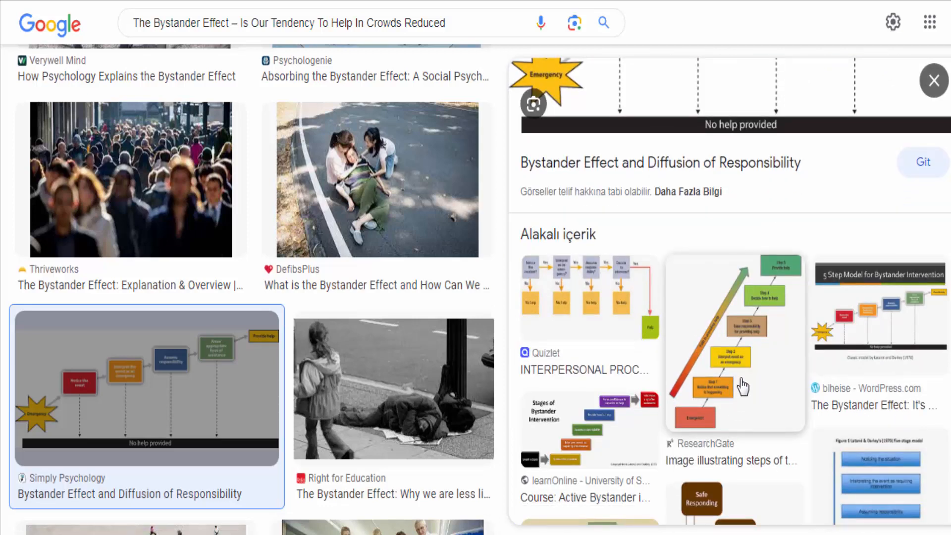
{"action": "mouse_move", "coordinate": [605, 426]}
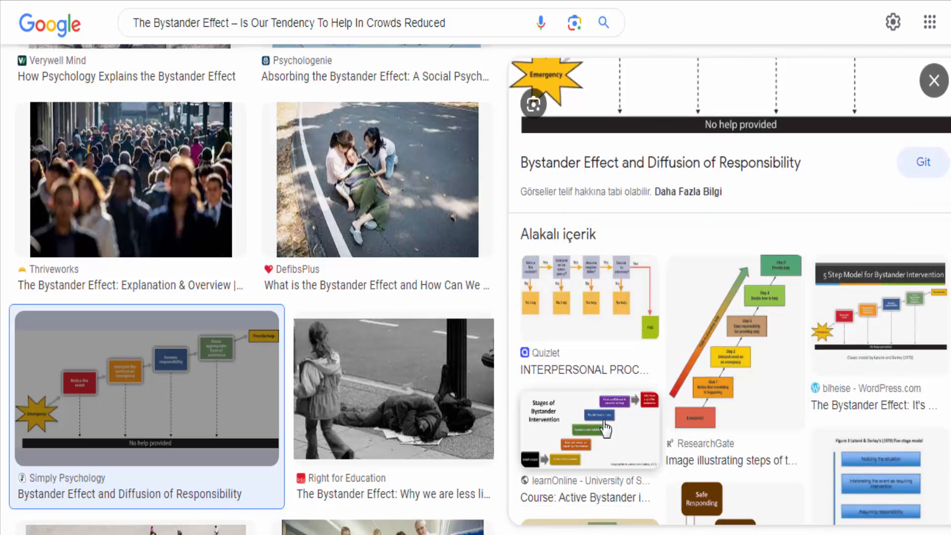
{"action": "left_click", "coordinate": [587, 429]}
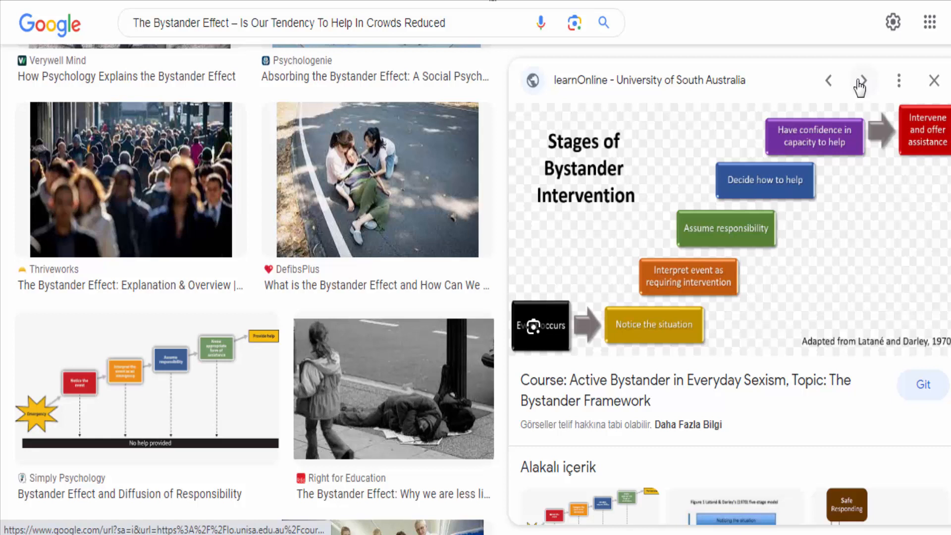
Browse two more bystander-intervention previews, then close the preview to leave only the results grid.
{"action": "left_click", "coordinate": [860, 81]}
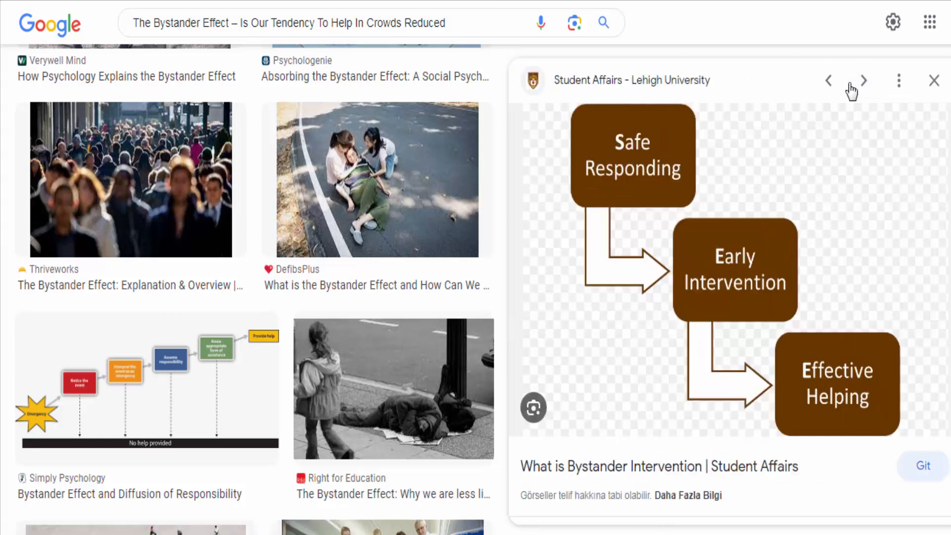
{"action": "left_click", "coordinate": [864, 80]}
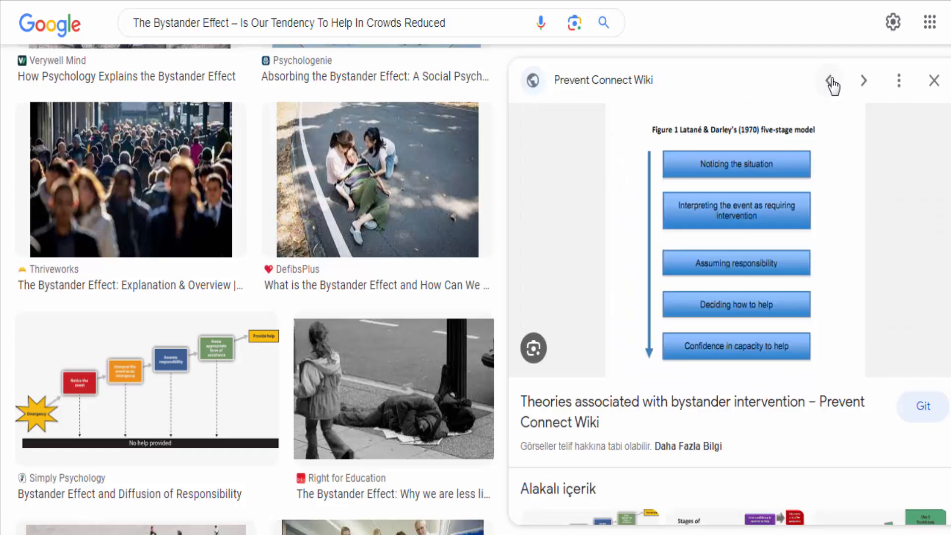
{"action": "mouse_move", "coordinate": [895, 75]}
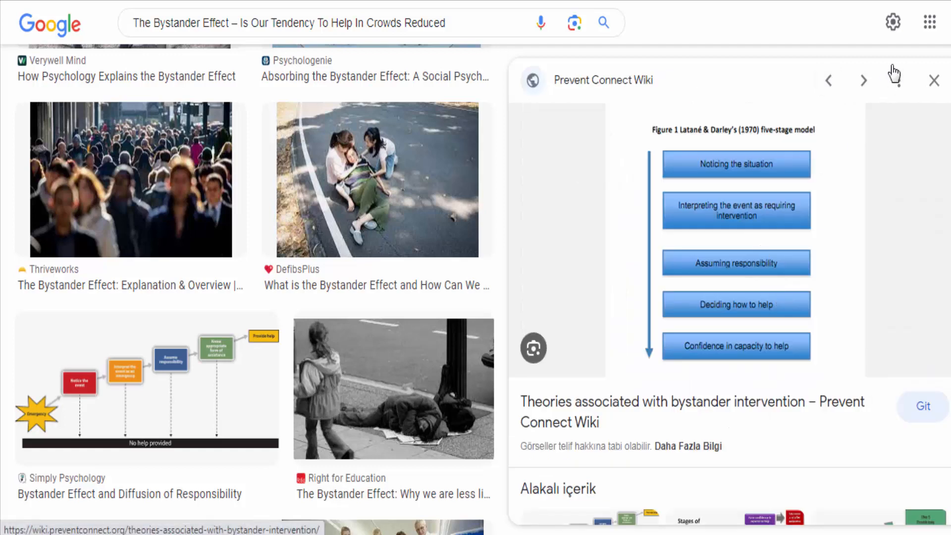
{"action": "left_click", "coordinate": [933, 79]}
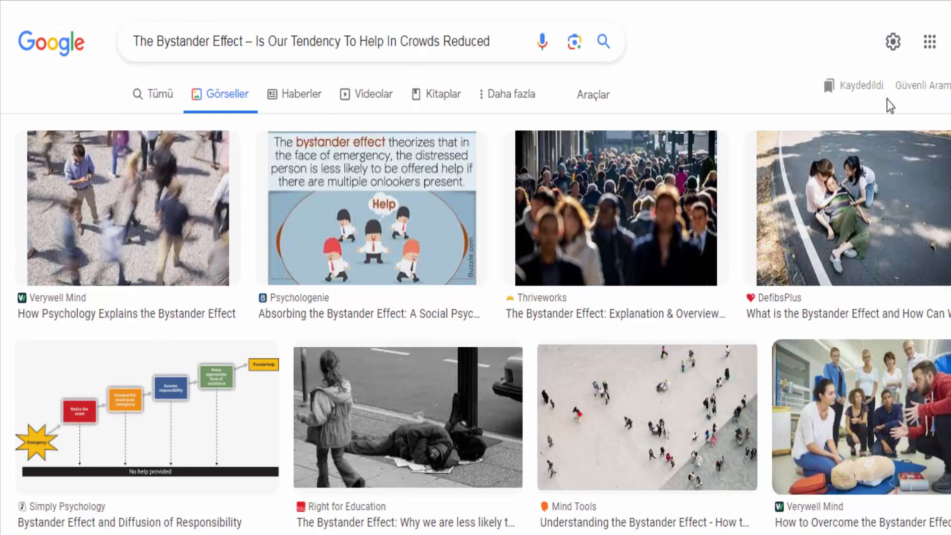
{"action": "left_click", "coordinate": [371, 207]}
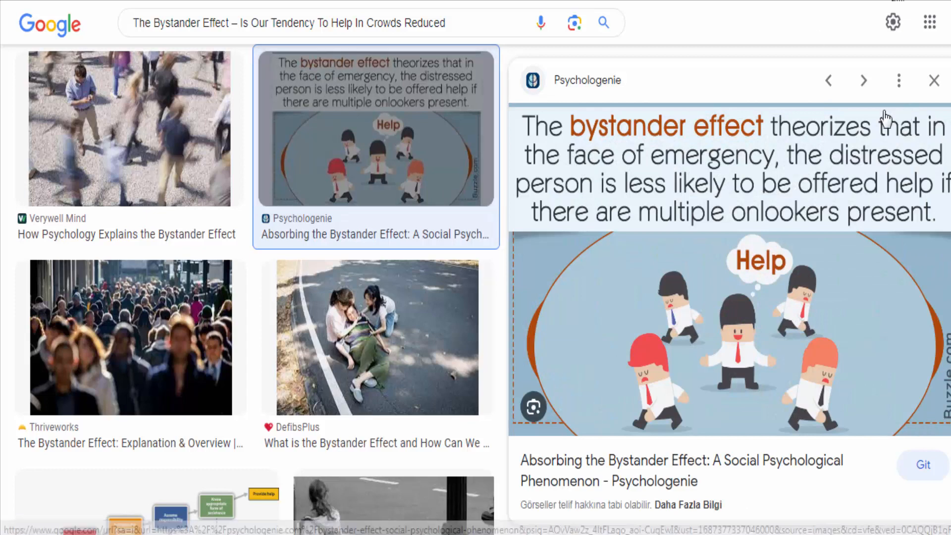
{"action": "left_click", "coordinate": [863, 80]}
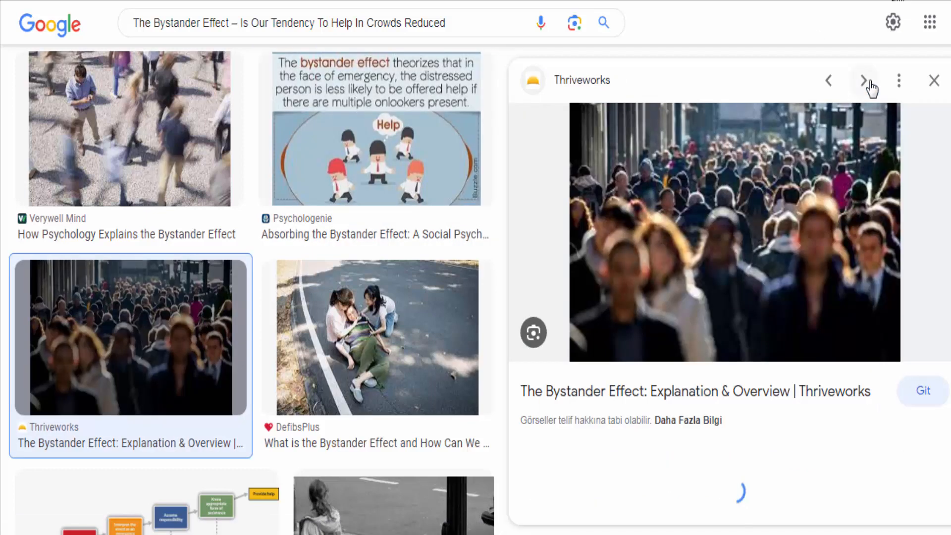
{"action": "left_click", "coordinate": [933, 80]}
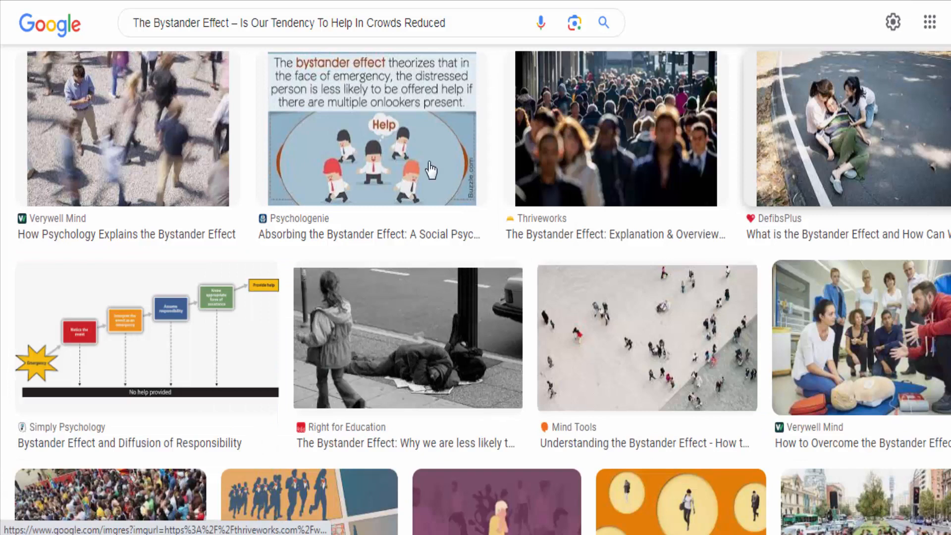
{"action": "left_click", "coordinate": [145, 337]}
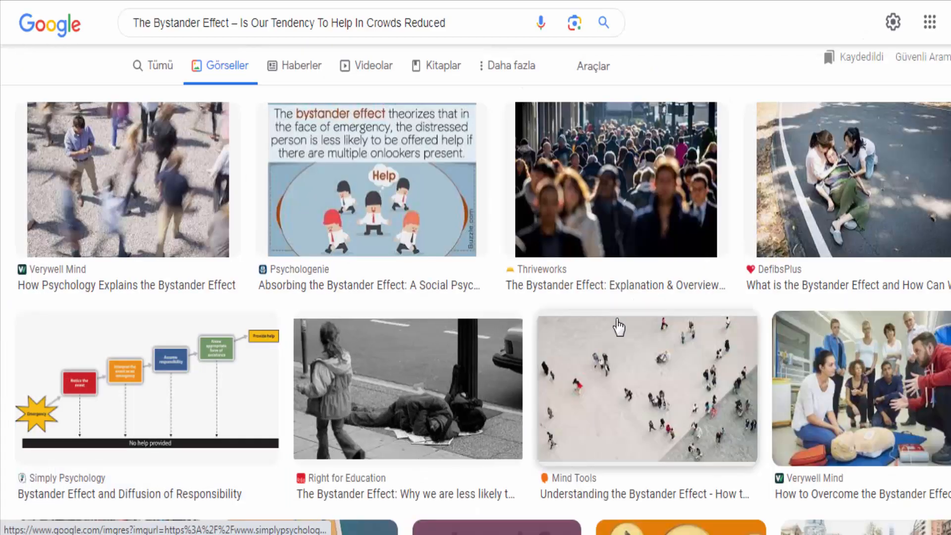
{"action": "scroll", "scroll_direction": "down", "scroll_amount": 3}
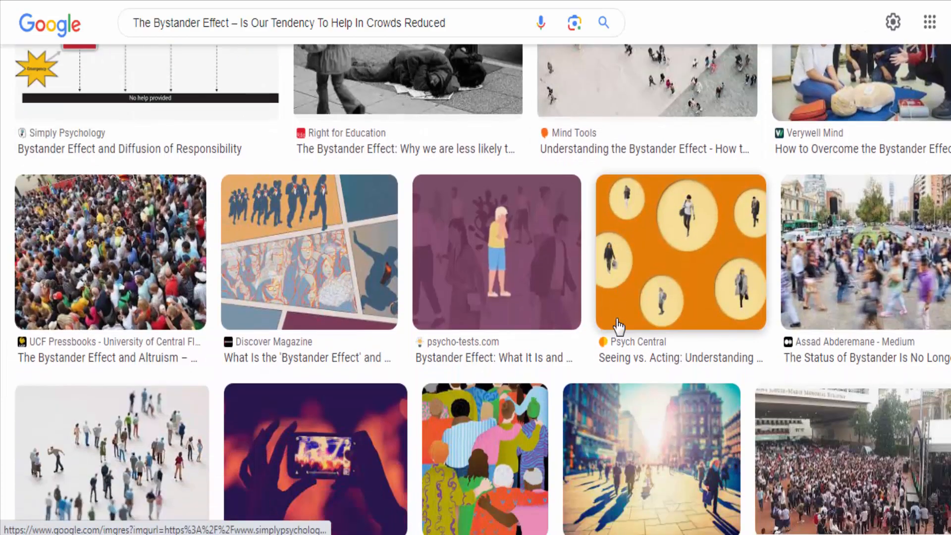